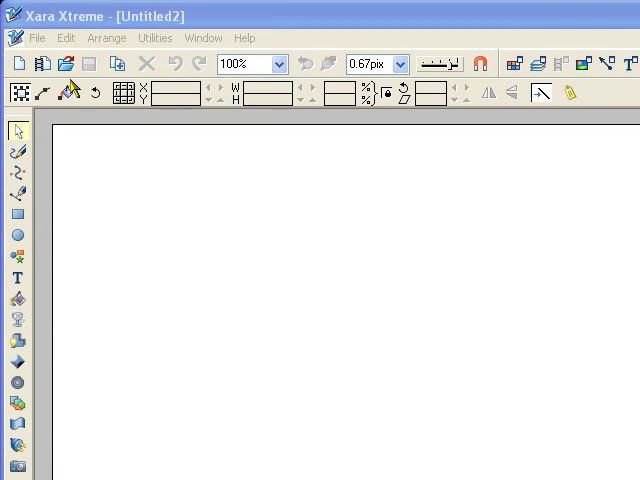
- Bring up the Page Options dialog from the File menu for the new document
click(36, 36)
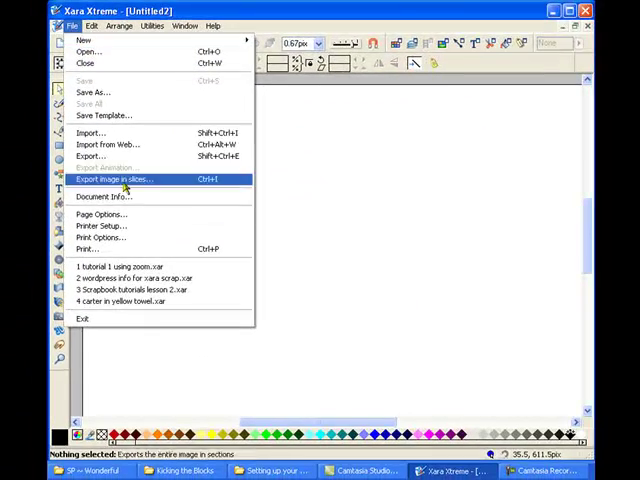
click(100, 214)
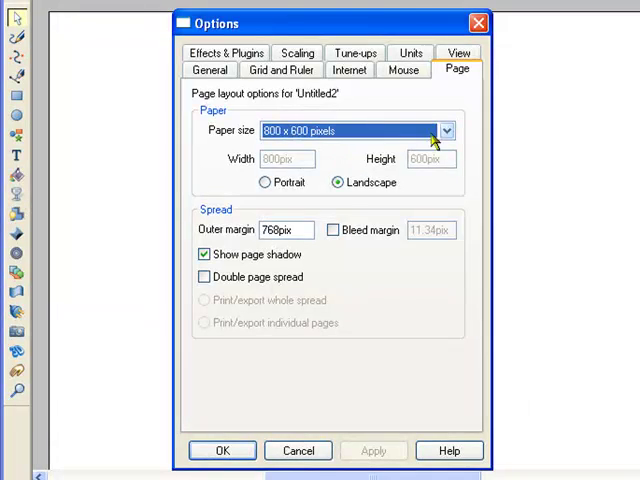
- Set the paper size to Custom with a page width of 8in
click(444, 130)
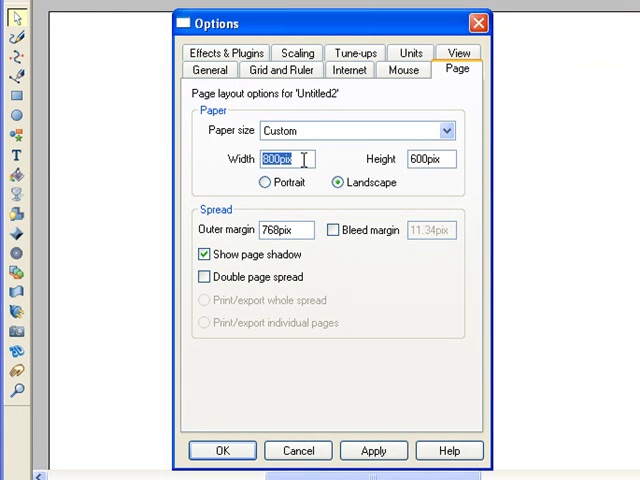
text(8)
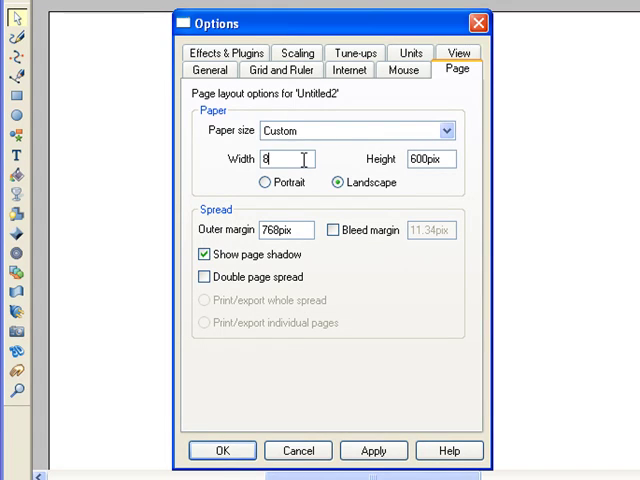
text(in)
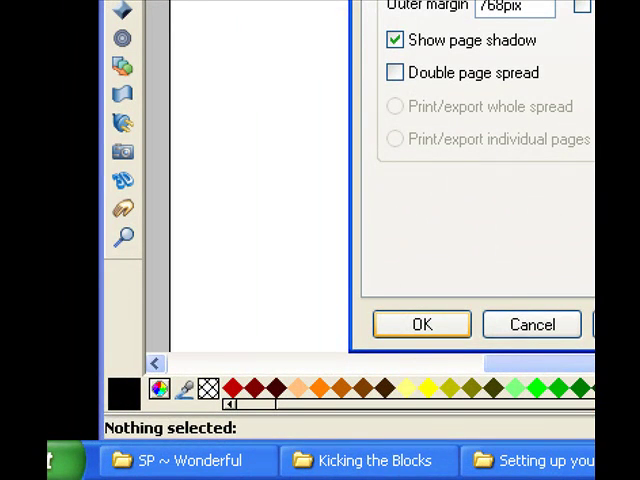
- Apply the new page size and zoom so the whole blank page fits in view
click(420, 324)
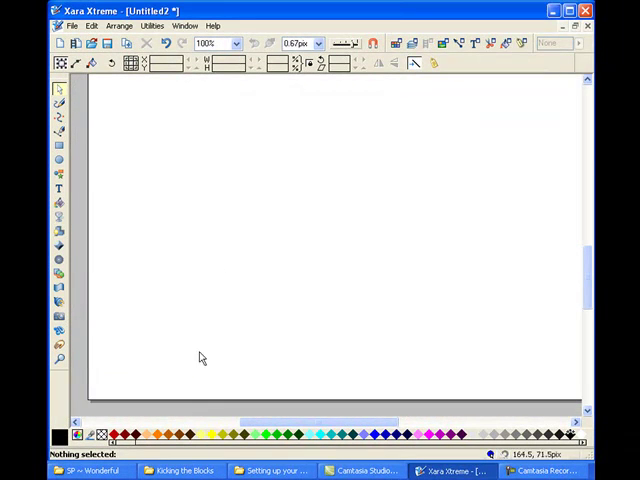
mouse_move(196, 92)
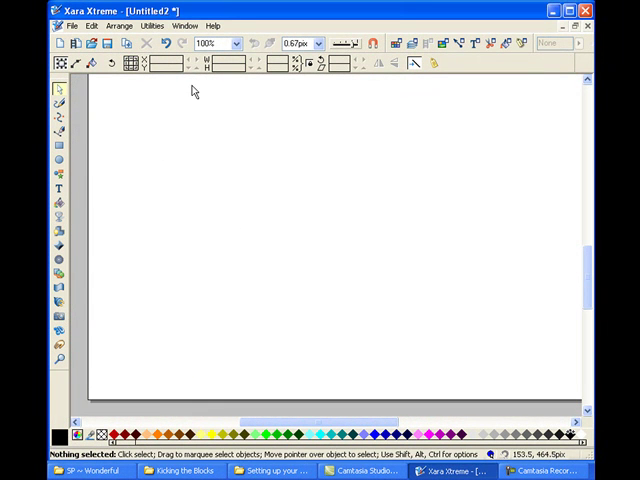
mouse_move(212, 104)
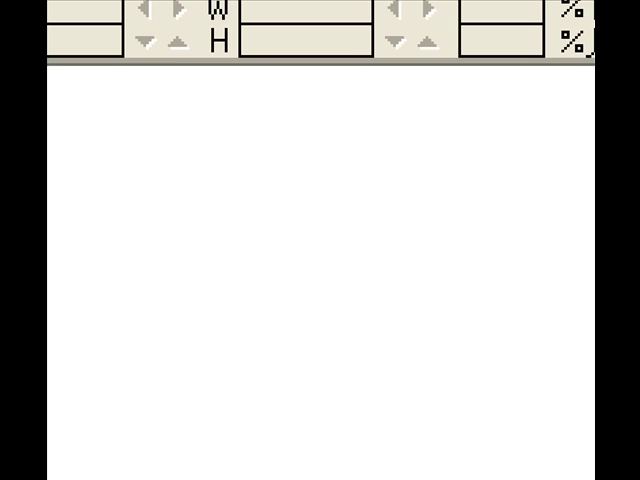
click(212, 50)
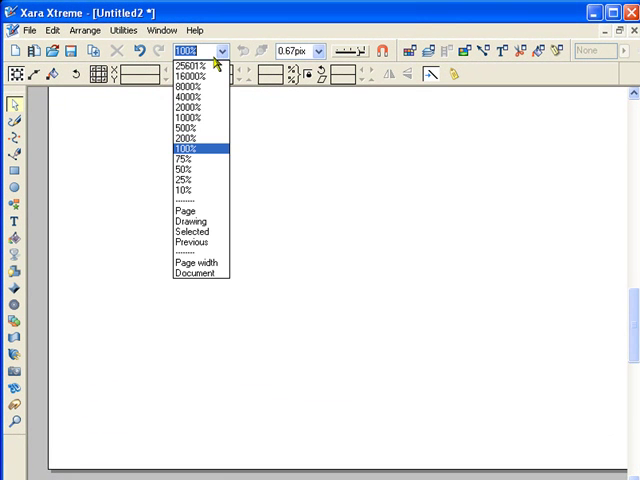
mouse_move(188, 212)
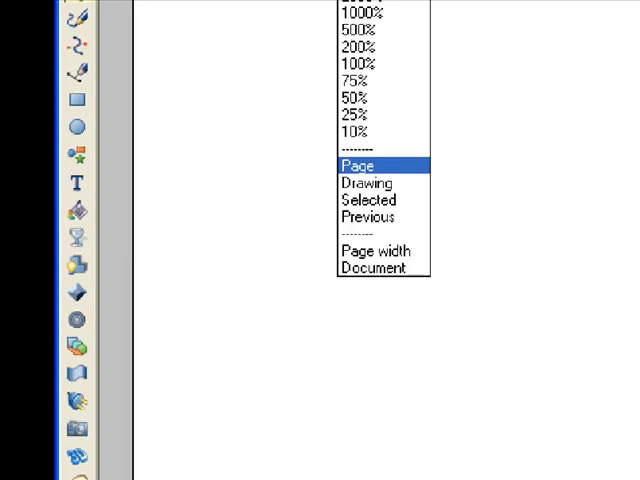
click(360, 164)
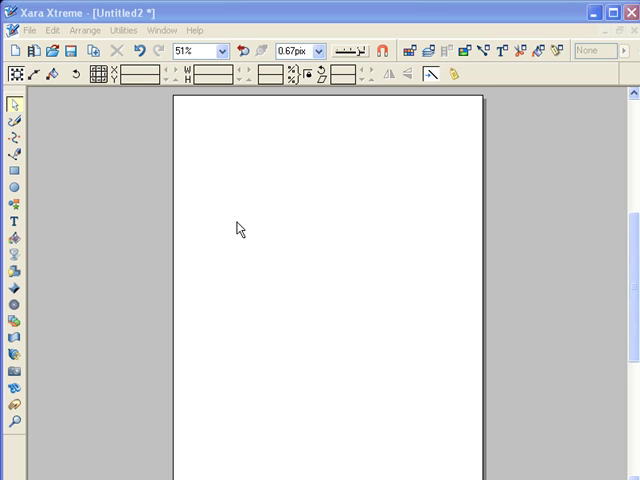
mouse_move(236, 222)
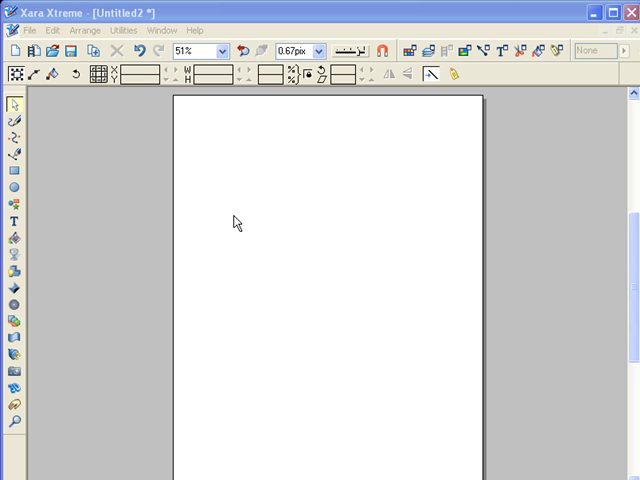
mouse_move(342, 164)
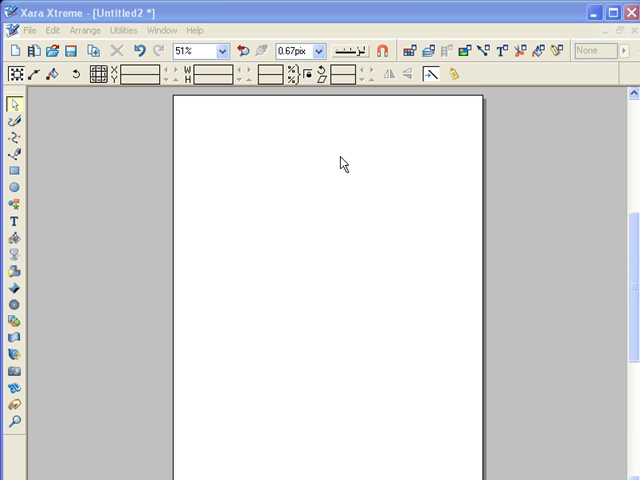
mouse_move(276, 160)
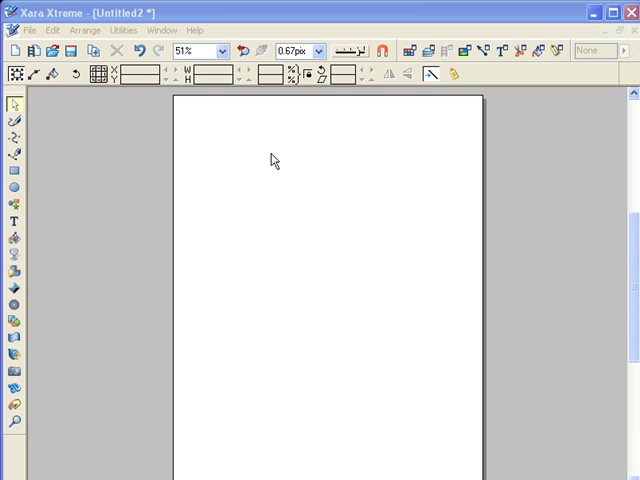
mouse_move(180, 168)
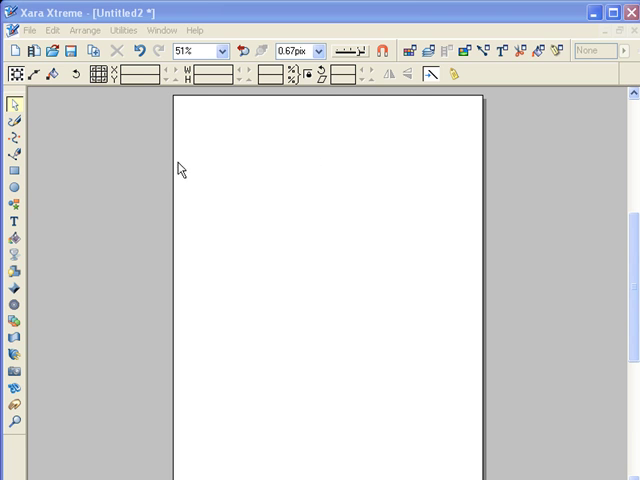
mouse_move(184, 140)
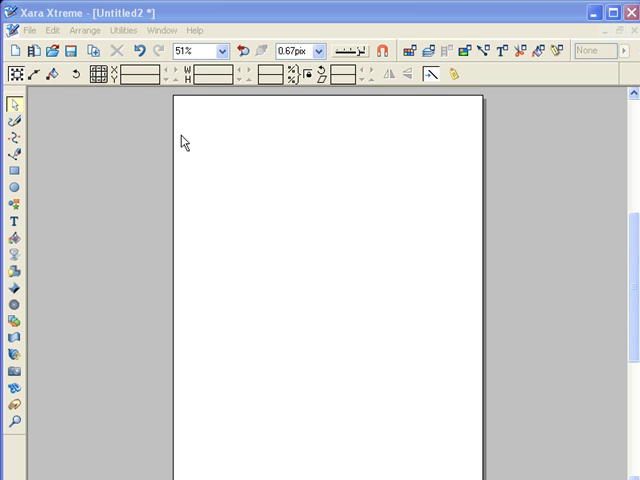
mouse_move(466, 456)
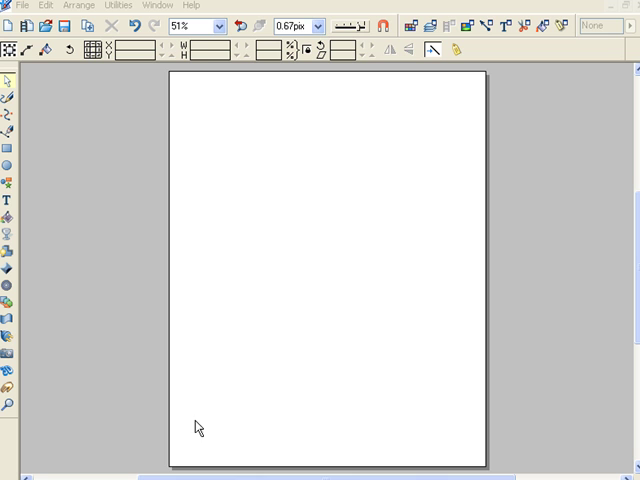
mouse_move(288, 148)
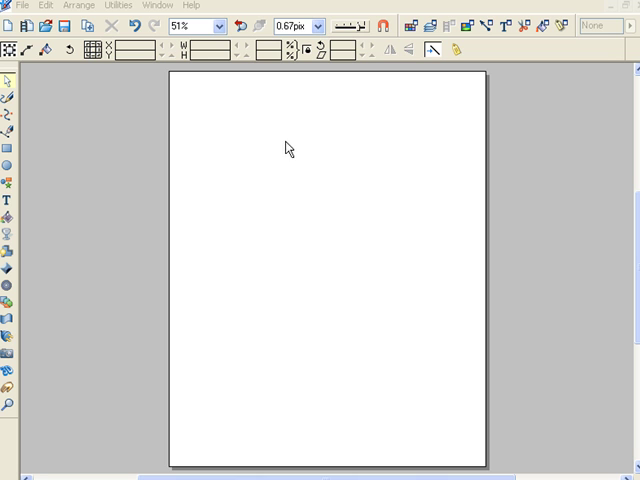
mouse_move(294, 192)
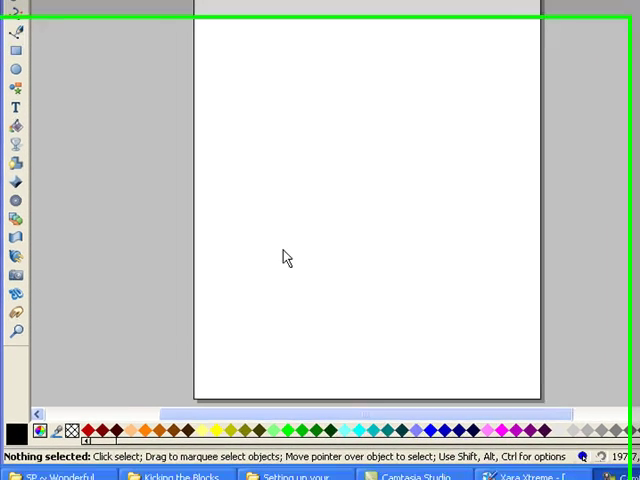
- Scroll the Wonderful folder in Explorer to find SP_Wonderful_Paper_Aqua.jpg
scroll(down, 3)
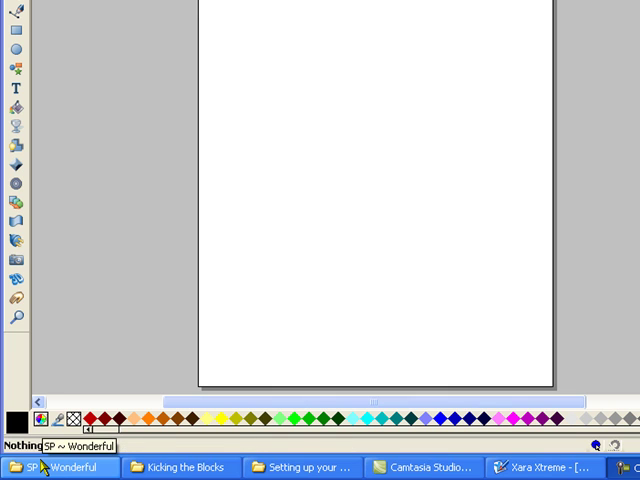
mouse_move(42, 464)
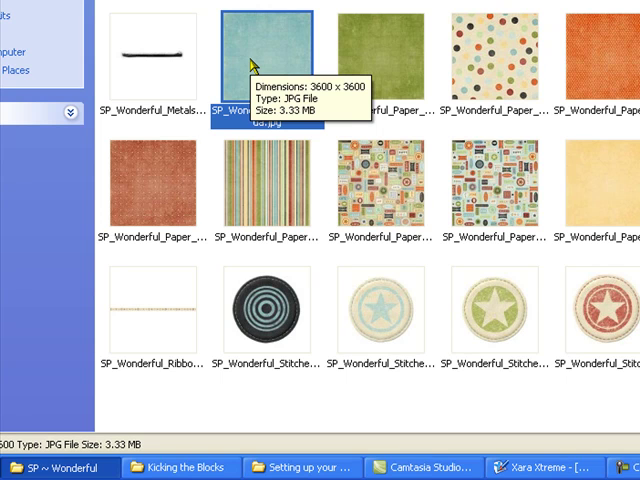
mouse_move(252, 64)
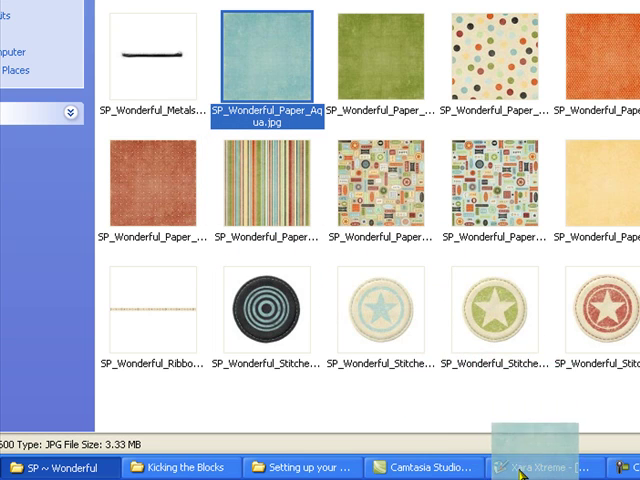
- Drop the aqua paper JPG into the Xara window to import it onto the page
click(528, 468)
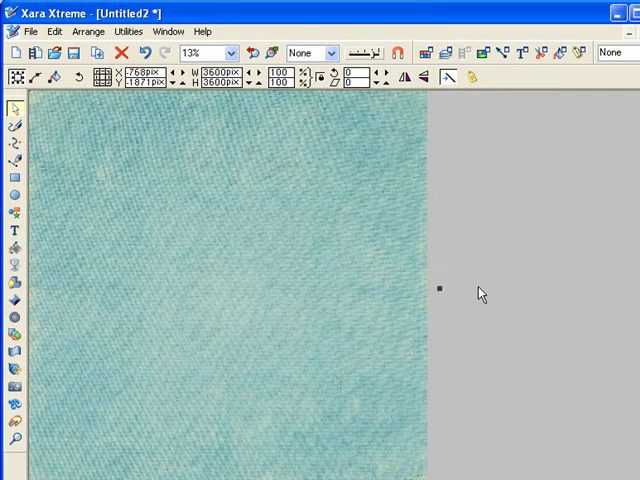
mouse_move(276, 318)
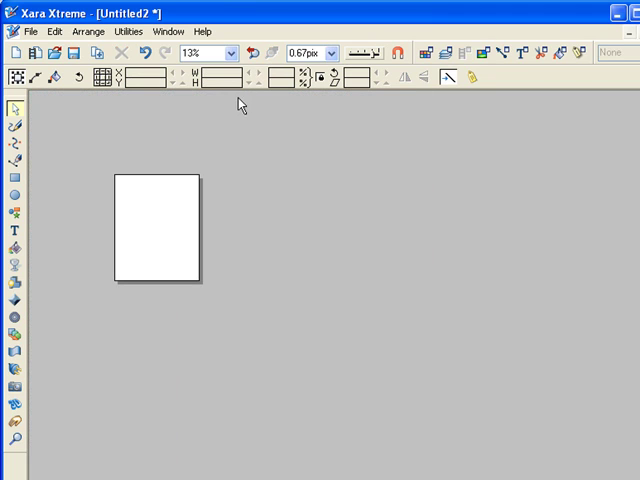
mouse_move(228, 52)
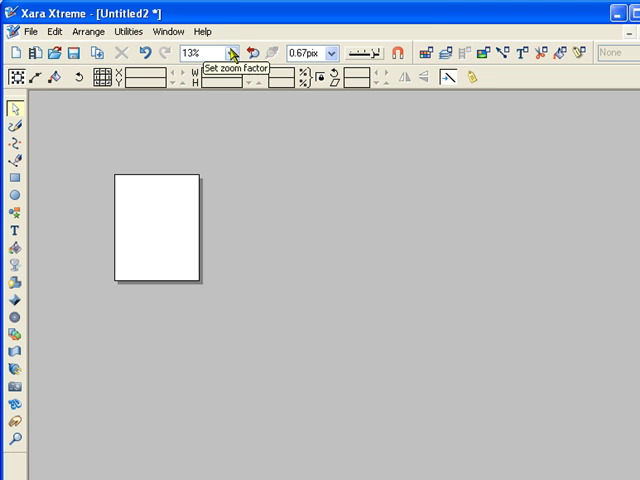
- Zoom to 51% and show the Bitmap gallery listing the imported aqua paper
click(232, 52)
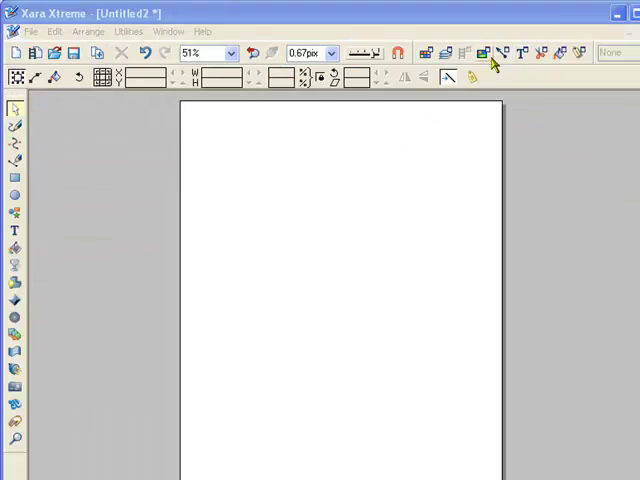
click(484, 52)
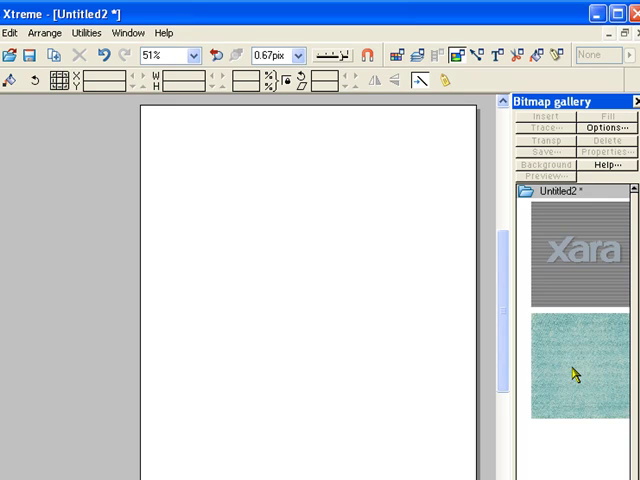
mouse_move(32, 428)
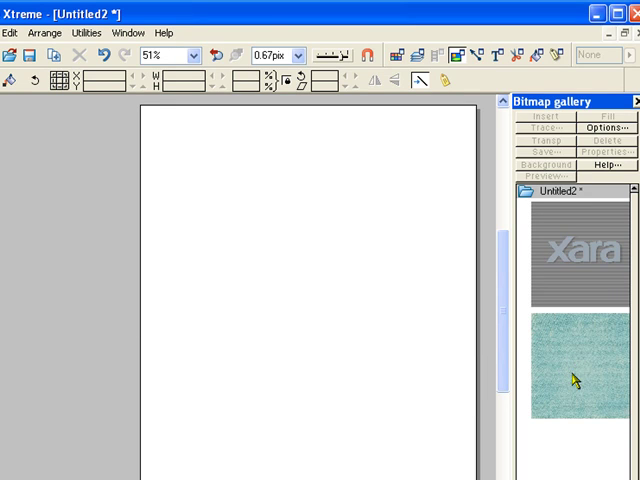
mouse_move(568, 368)
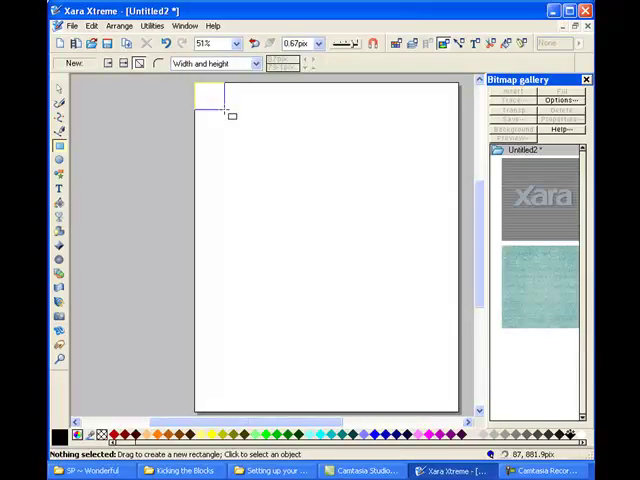
- Draw a rectangle from the page's top-left to bottom-right corner, covering the whole page
drag(200, 84, 364, 278)
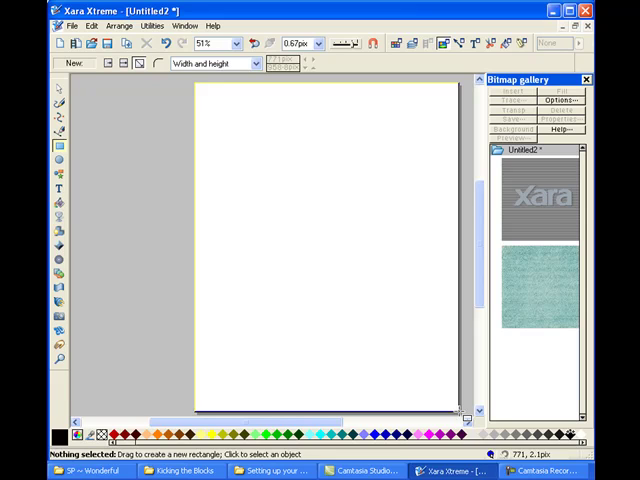
mouse_move(456, 410)
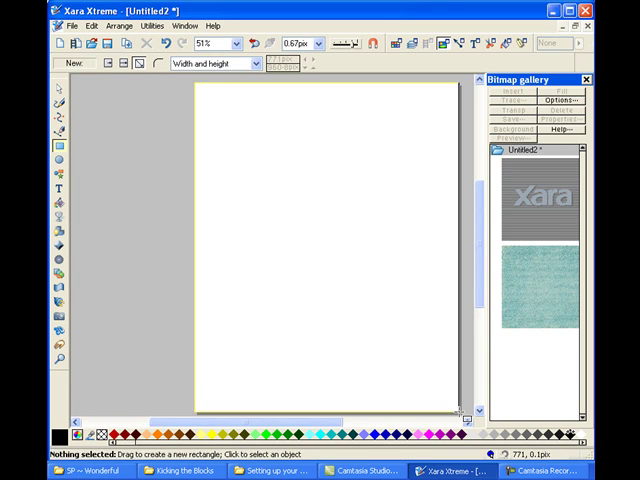
drag(190, 96, 460, 416)
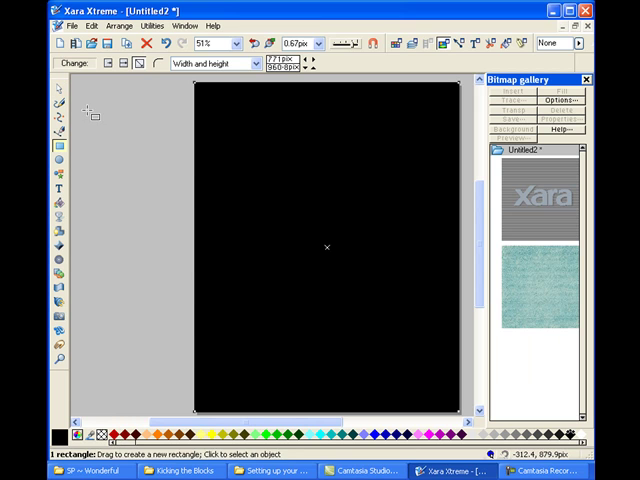
mouse_move(52, 90)
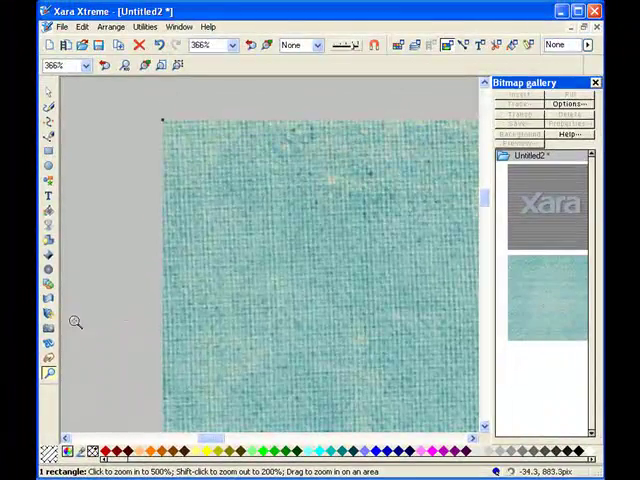
- Zoom in on the rectangle to inspect the aqua paper texture fill
click(264, 208)
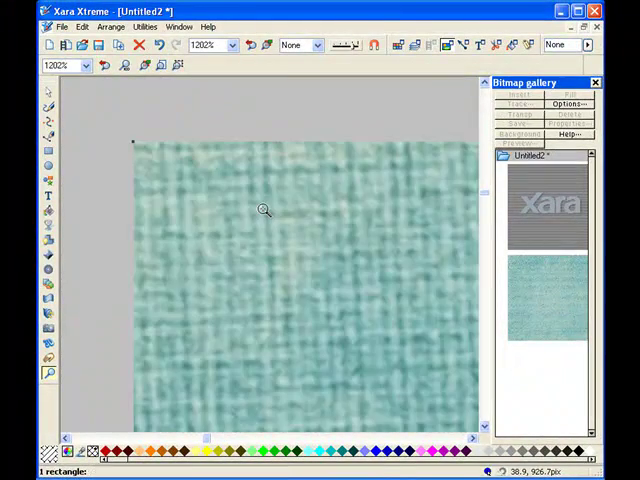